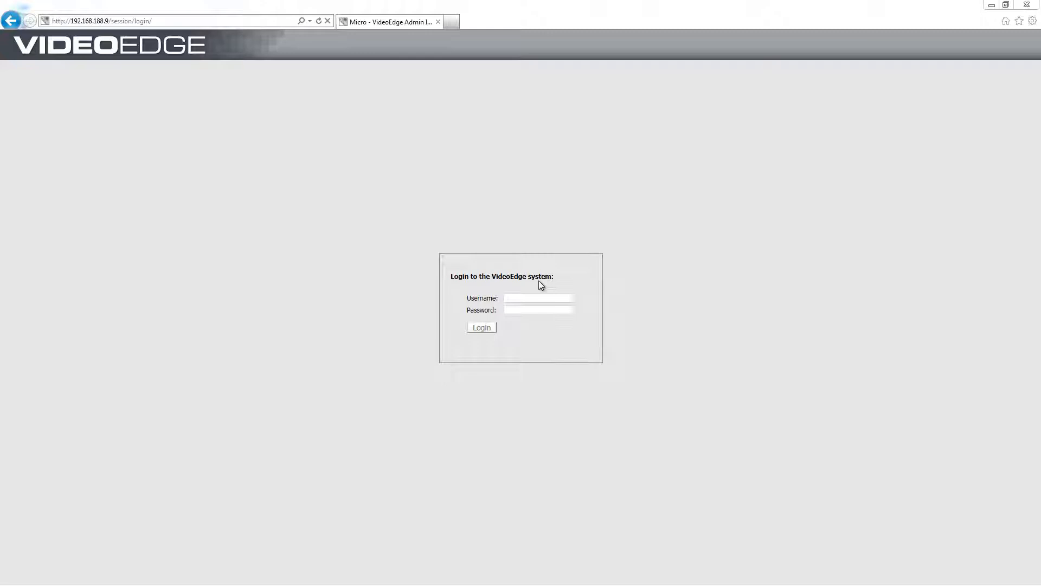
Step: Sign in to VideoEdge Admin with the admin username and password
{"action": "left_click", "coordinate": [538, 298]}
{"action": "type", "text": "admin"}
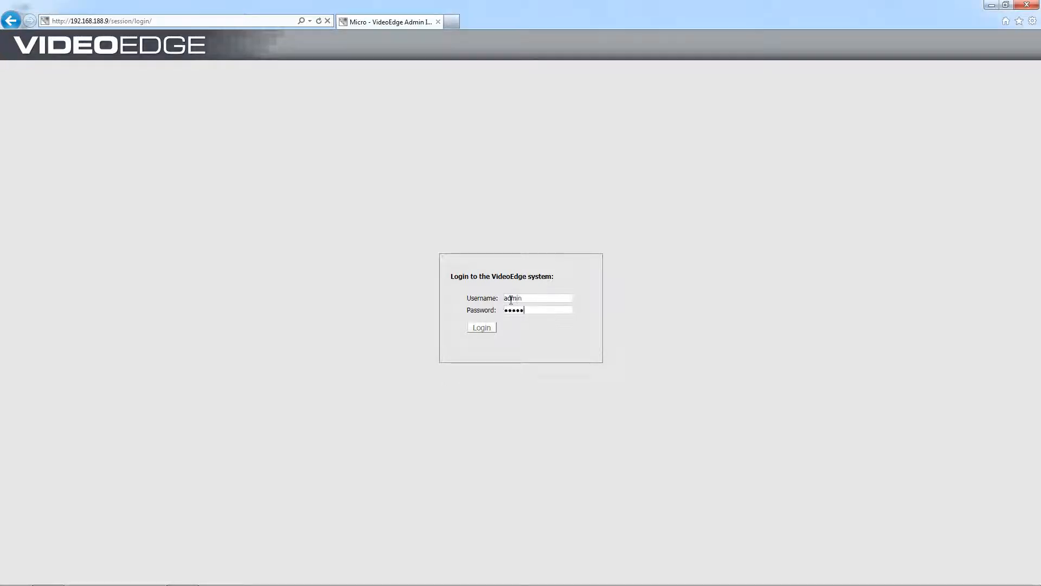
{"action": "left_click", "coordinate": [482, 328]}
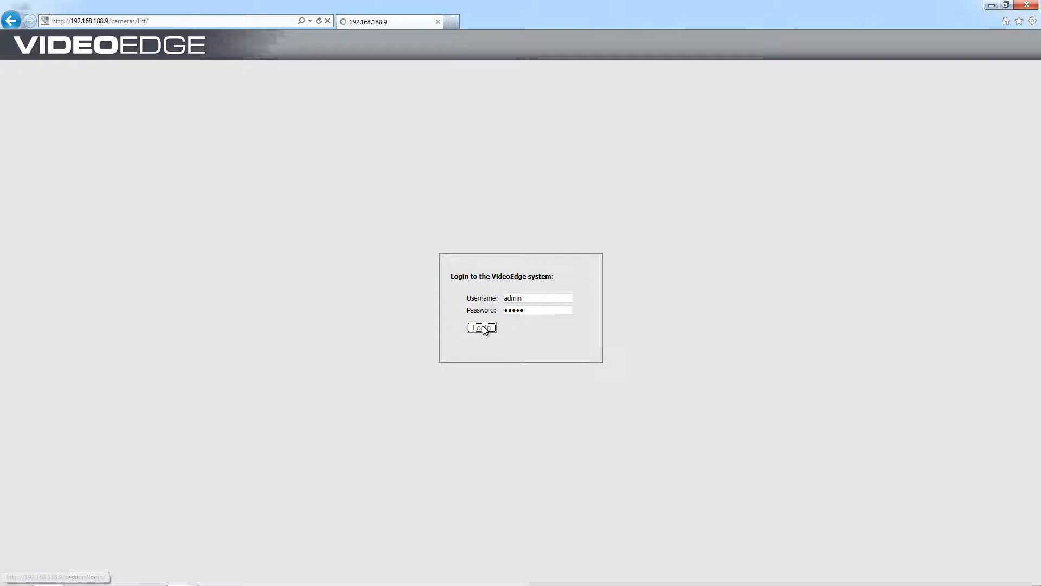
Step: Go to Devices > NVR Group to view the empty NVR group list
{"action": "left_click", "coordinate": [482, 328]}
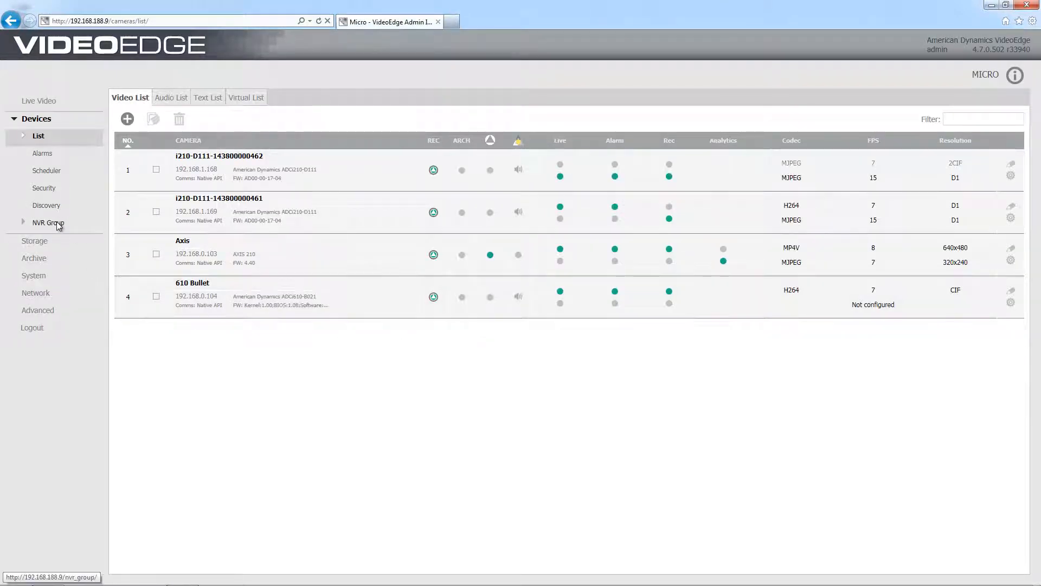
{"action": "left_click", "coordinate": [48, 222]}
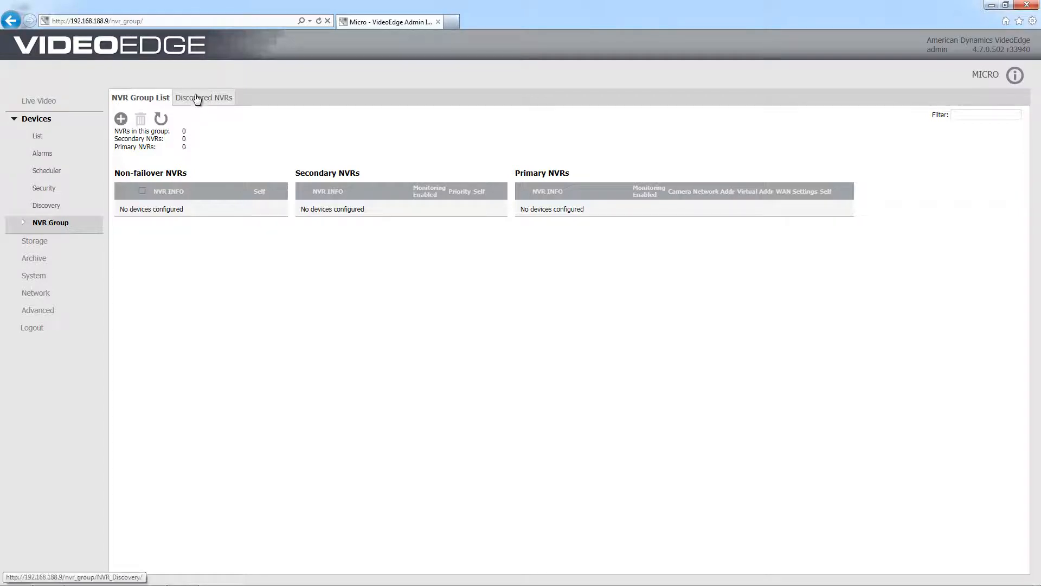
Step: Select discovered NVR 192.168.188.20 (DELL-VE-47) and start adding it to the group
{"action": "left_click", "coordinate": [203, 97]}
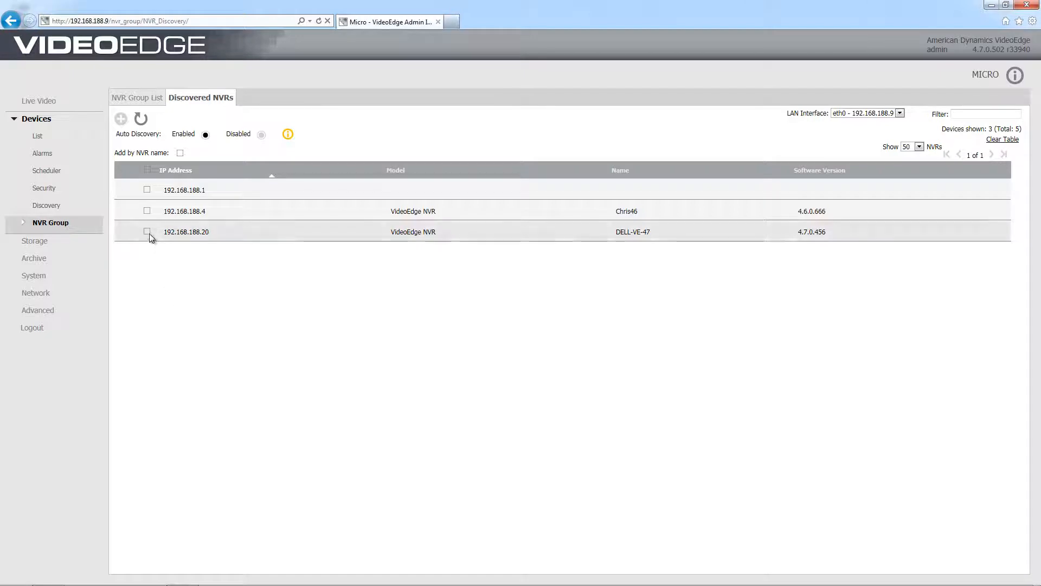
{"action": "left_click", "coordinate": [147, 231]}
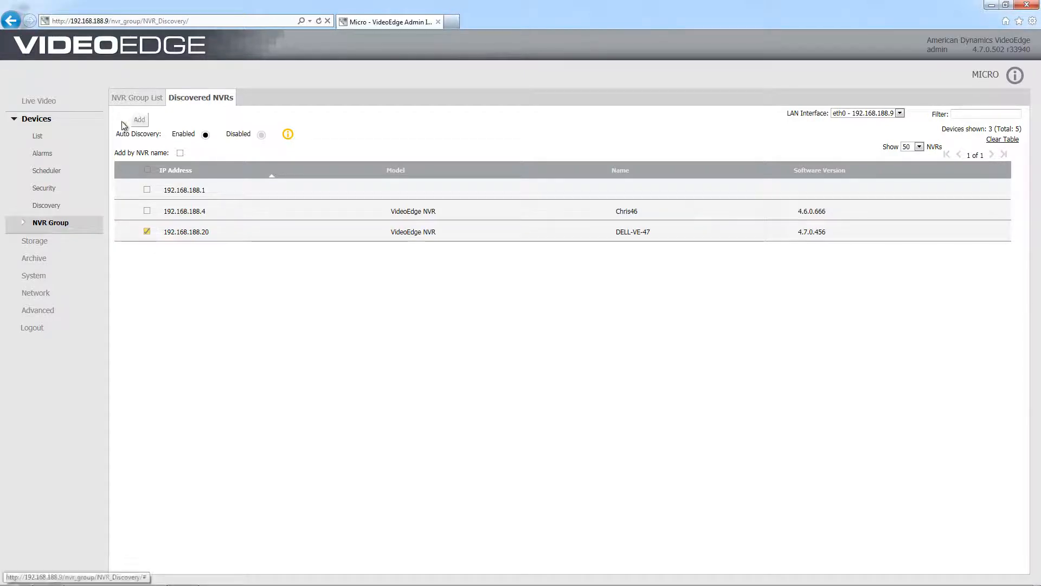
{"action": "left_click", "coordinate": [139, 120]}
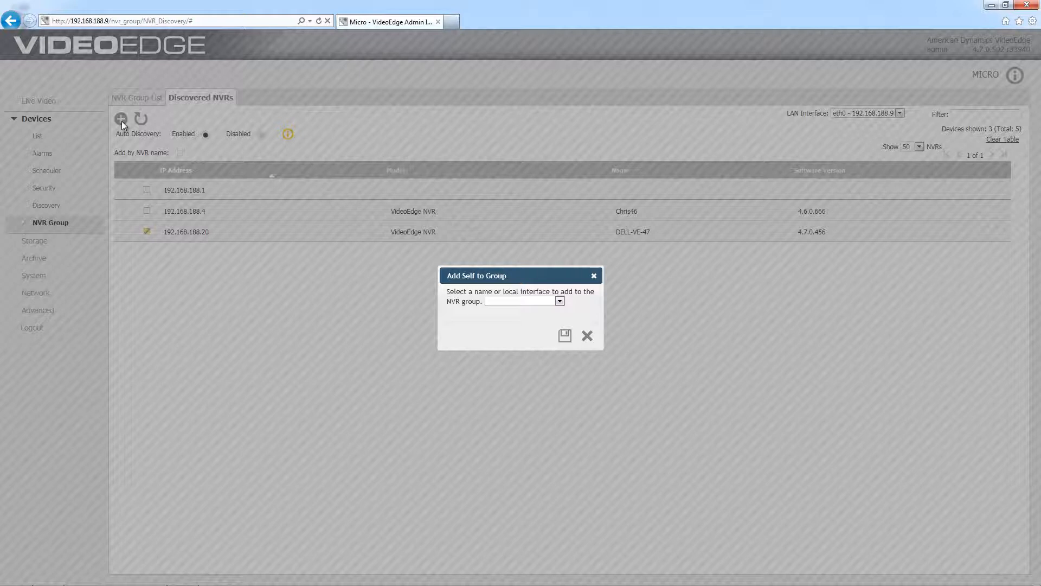
{"action": "mouse_move", "coordinate": [566, 280]}
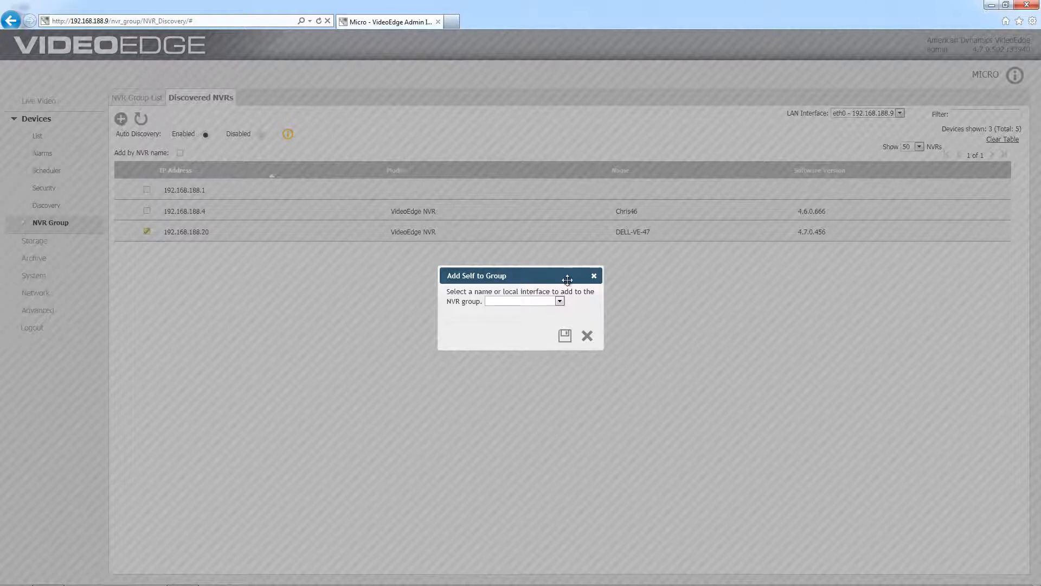
Step: Add this NVR to the group via interface eth0 - 192.168.188.9 and save
{"action": "left_click", "coordinate": [559, 301]}
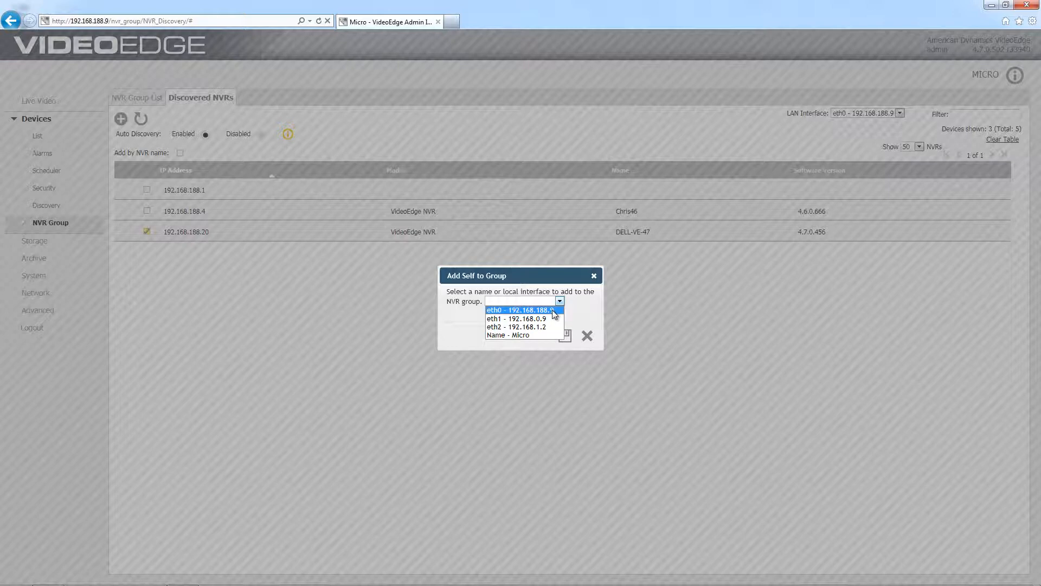
{"action": "left_click", "coordinate": [520, 310]}
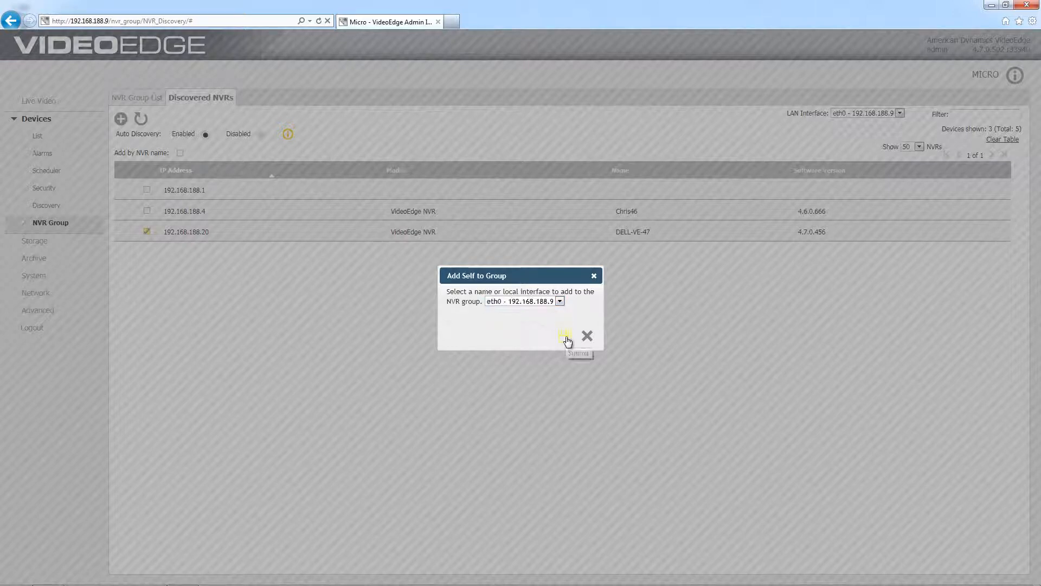
{"action": "left_click", "coordinate": [577, 352]}
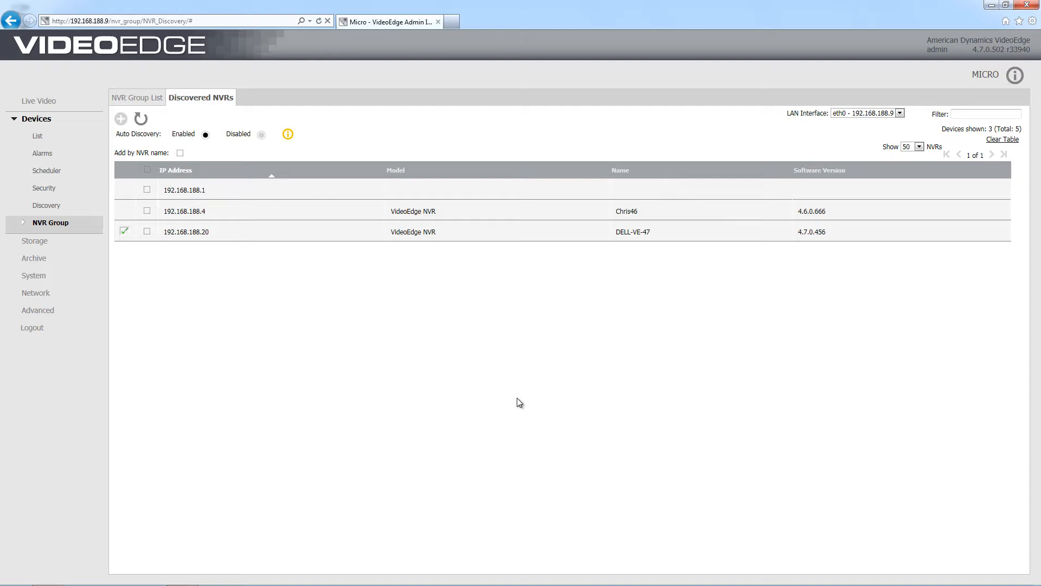
{"action": "mouse_move", "coordinate": [512, 399]}
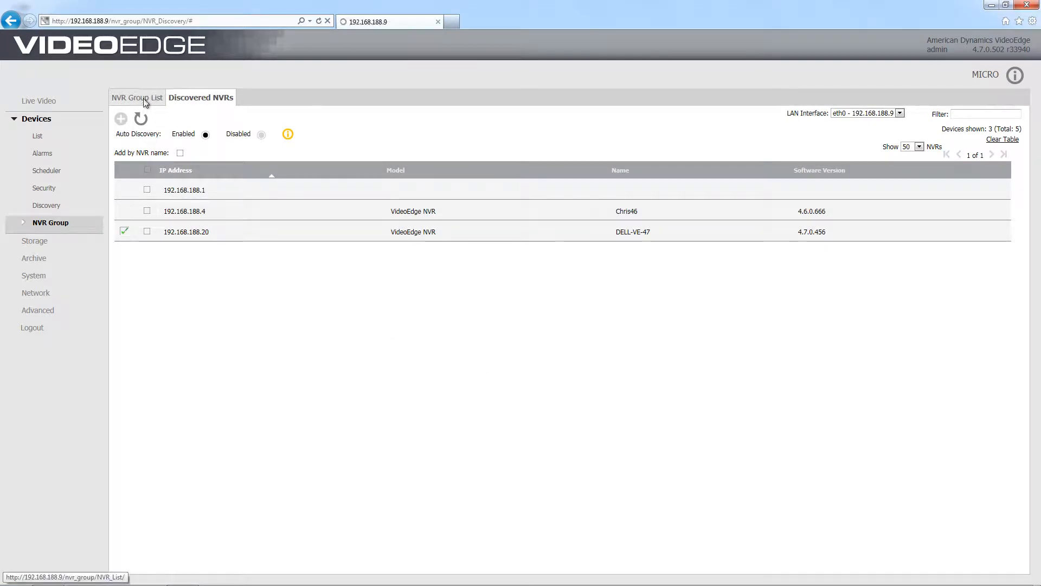
Step: Return to the NVR Group List and select the Self entry 192.168.188.9
{"action": "left_click", "coordinate": [137, 98]}
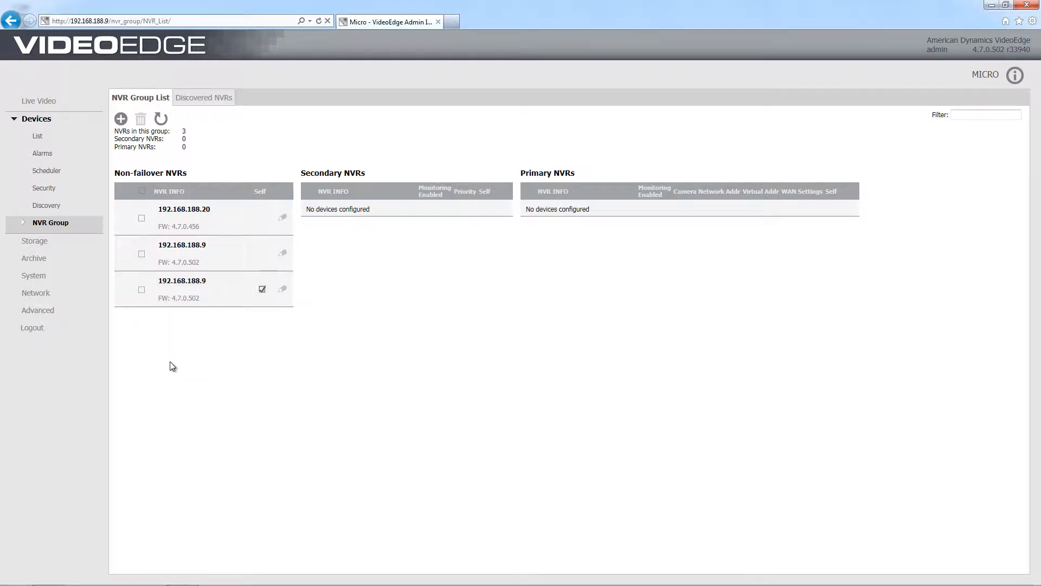
{"action": "mouse_move", "coordinate": [169, 375]}
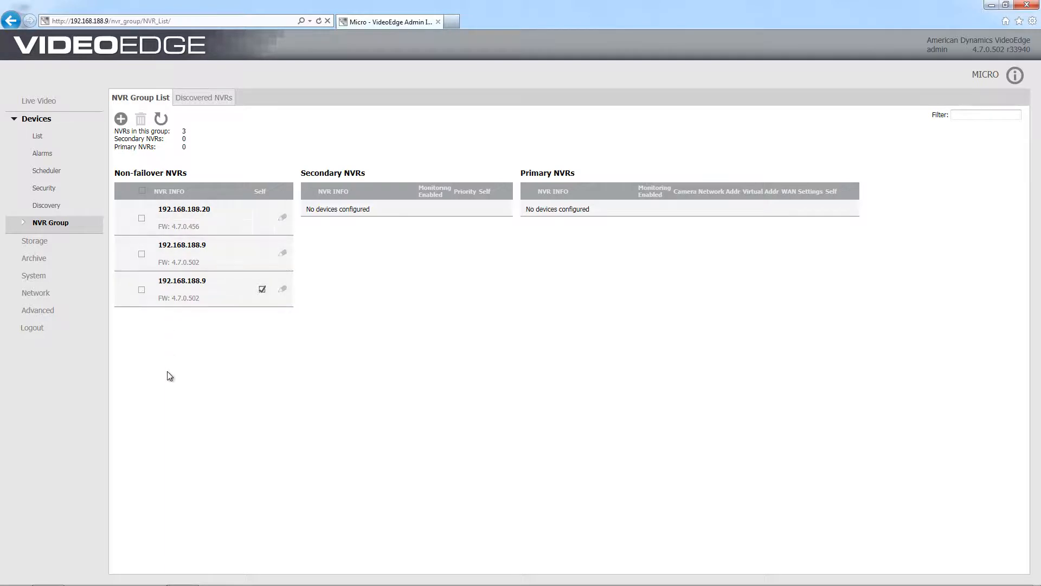
{"action": "mouse_move", "coordinate": [147, 306]}
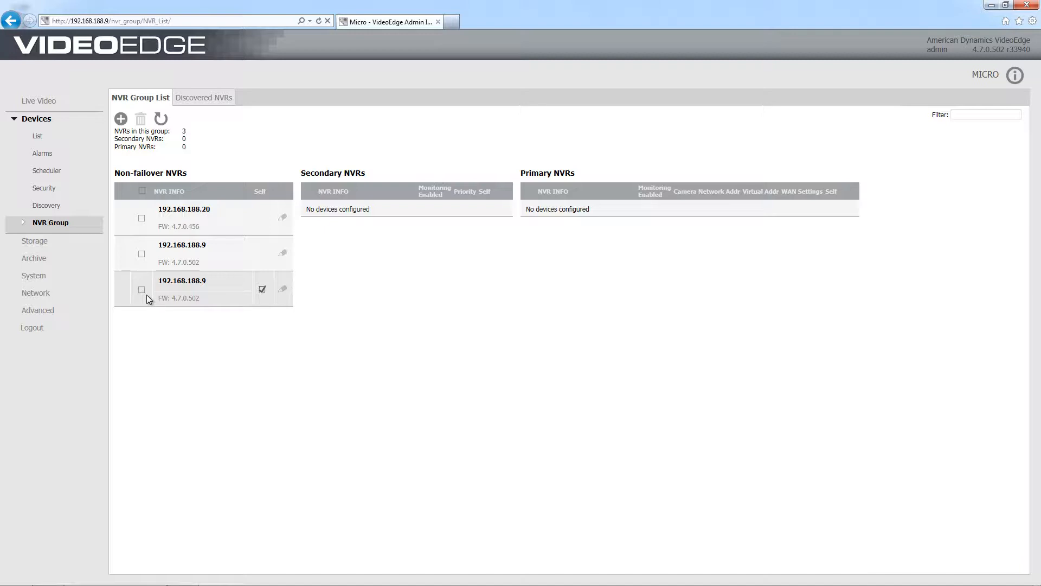
{"action": "left_click", "coordinate": [142, 289]}
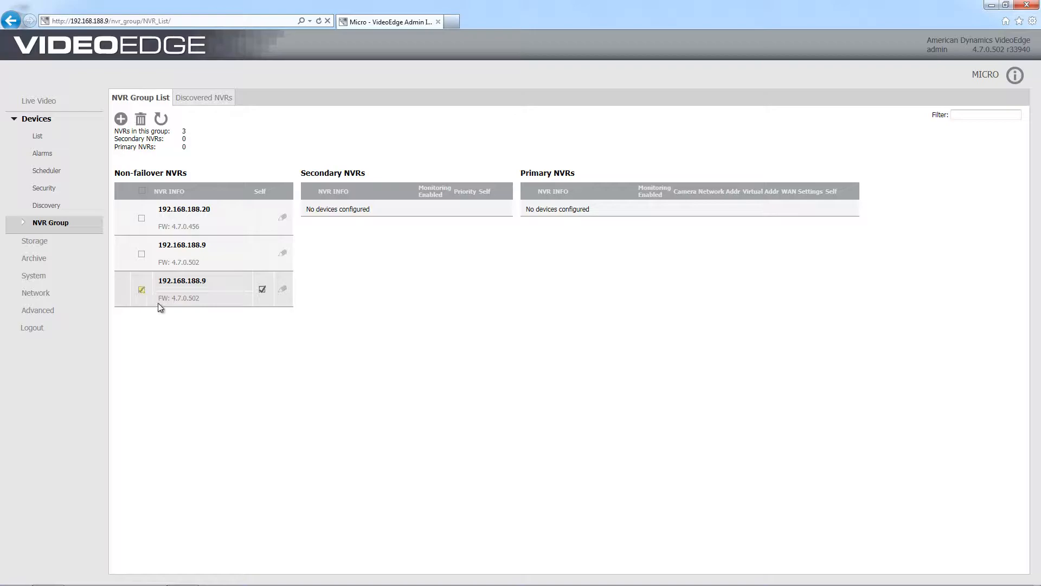
Step: Make 192.168.188.9 Primary with camera address 192.168.0.9 and virtual address 192.168.188.50
{"action": "left_click", "coordinate": [282, 289]}
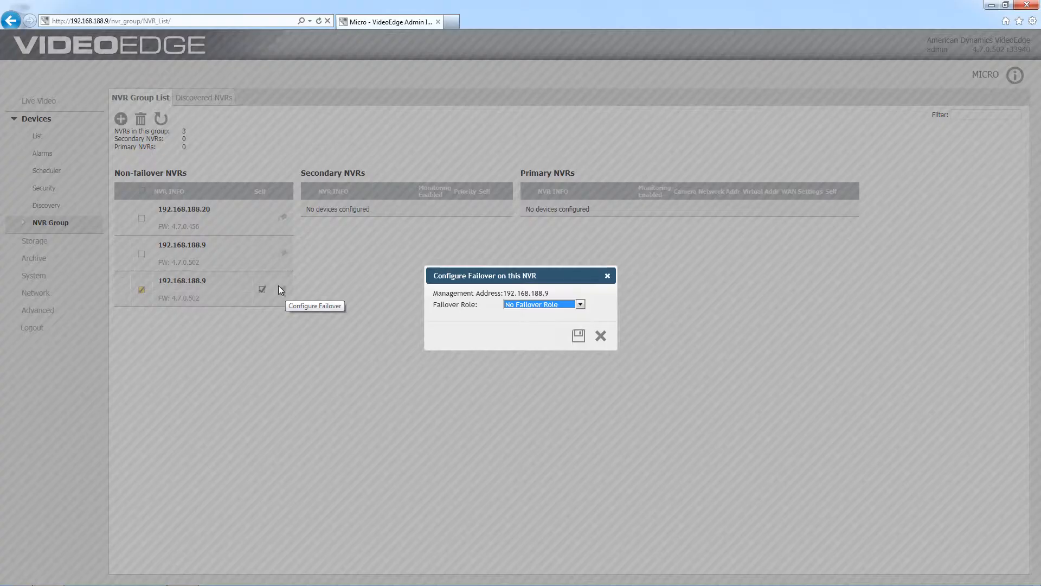
{"action": "left_click", "coordinate": [579, 304]}
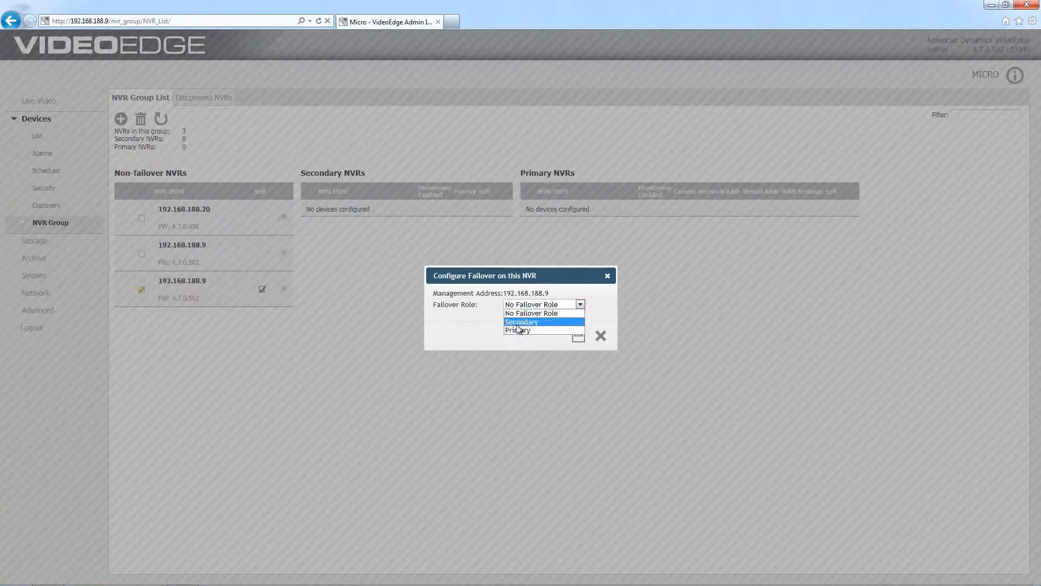
{"action": "left_click", "coordinate": [517, 331]}
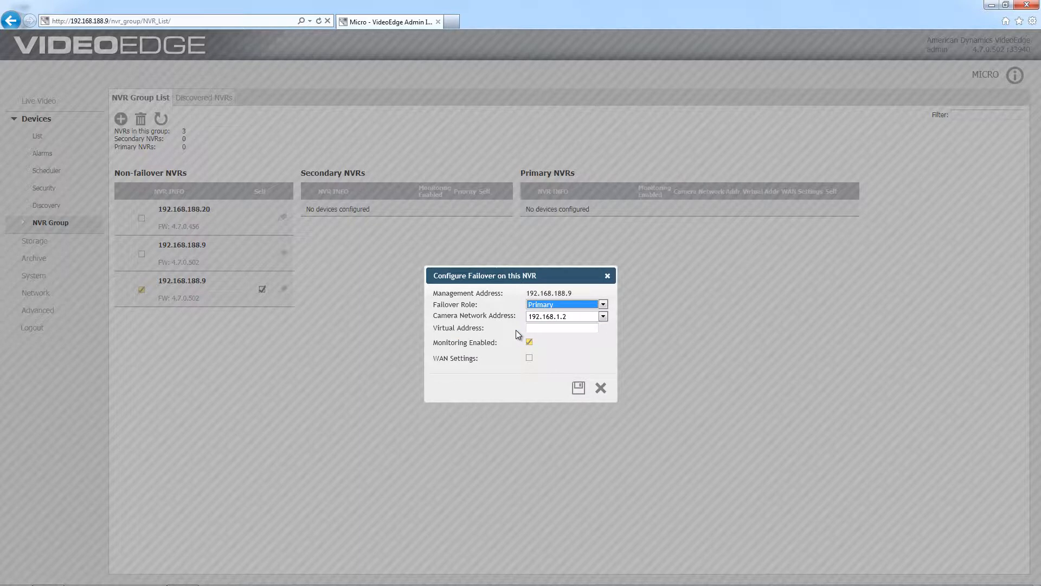
{"action": "left_click", "coordinate": [602, 316]}
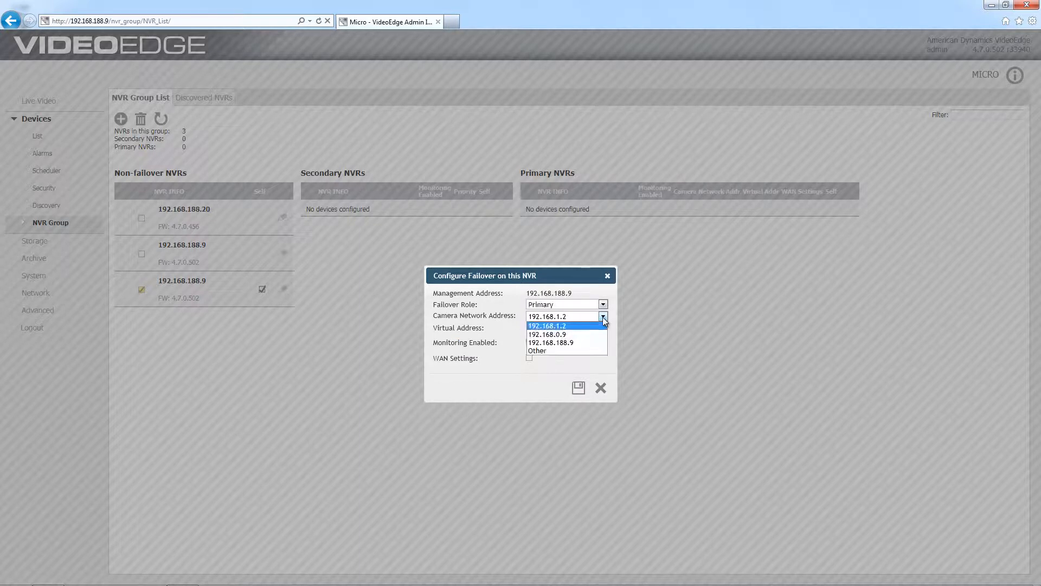
{"action": "left_click", "coordinate": [548, 334]}
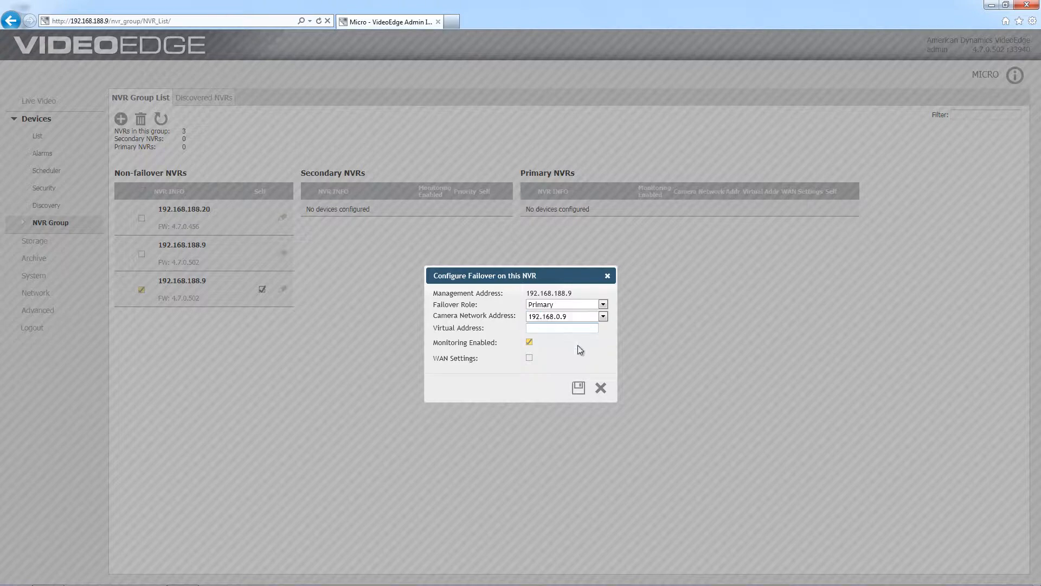
{"action": "type", "text": "192.168."}
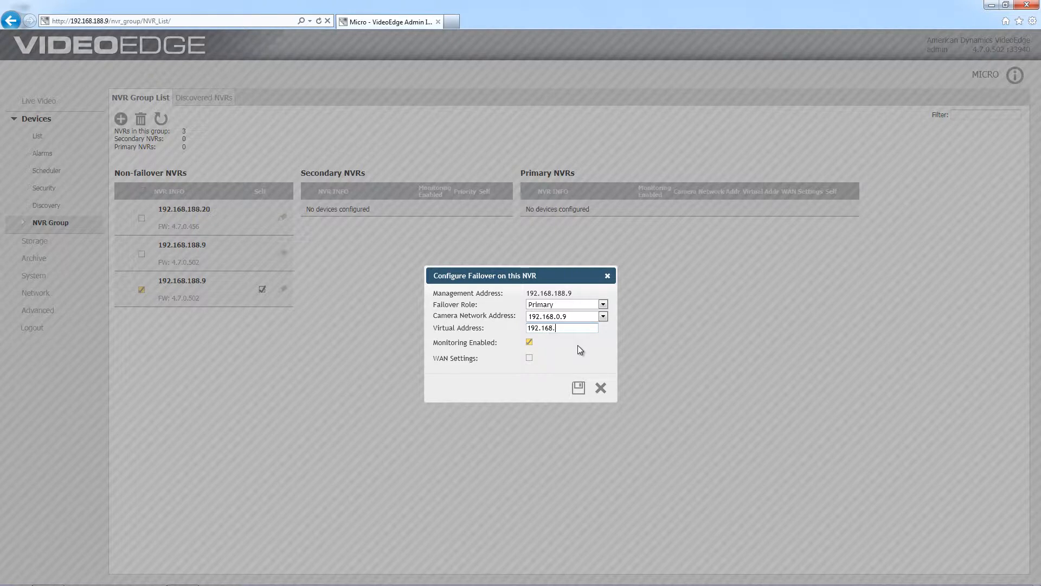
{"action": "type", "text": "188."}
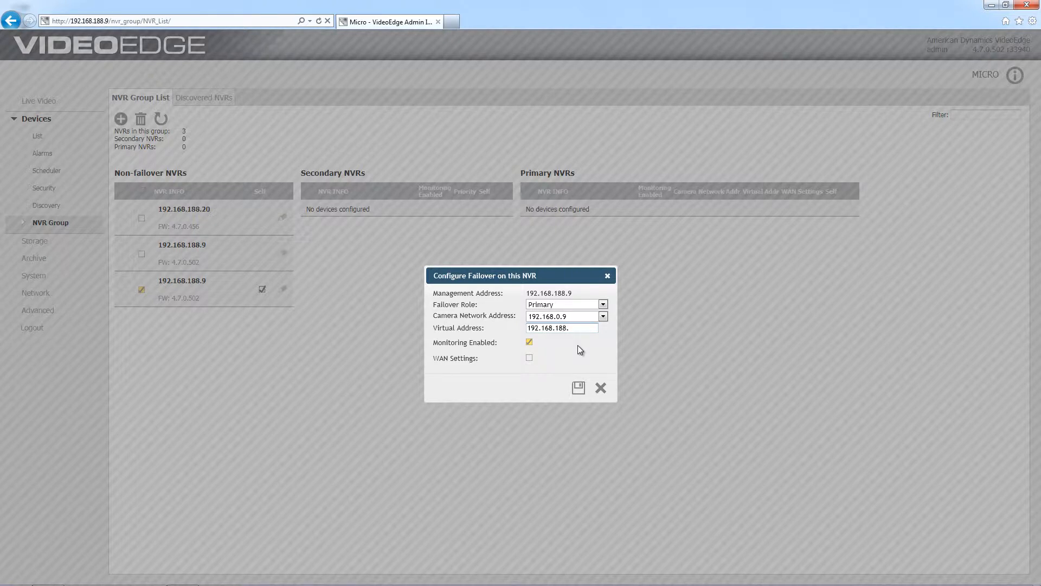
{"action": "type", "text": "50"}
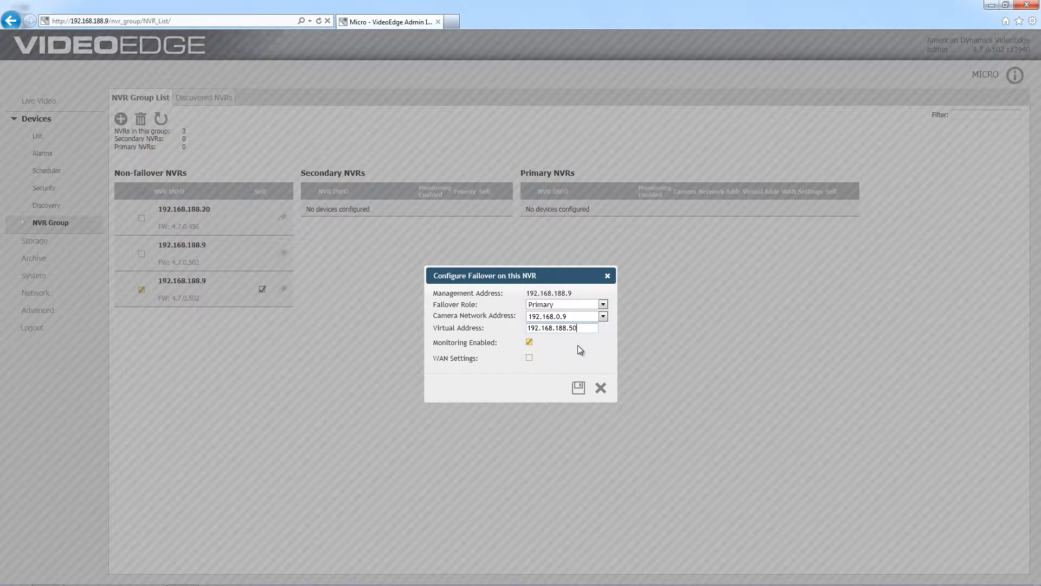
{"action": "left_click", "coordinate": [577, 388]}
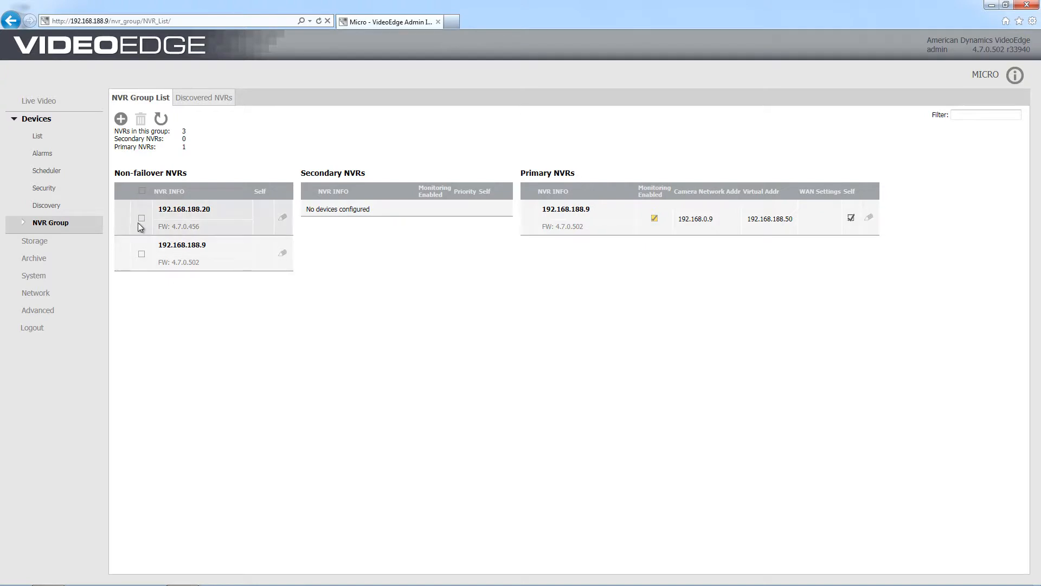
Step: Configure 192.168.188.20 as Secondary failover NVR with priority 1 and save
{"action": "left_click", "coordinate": [141, 218]}
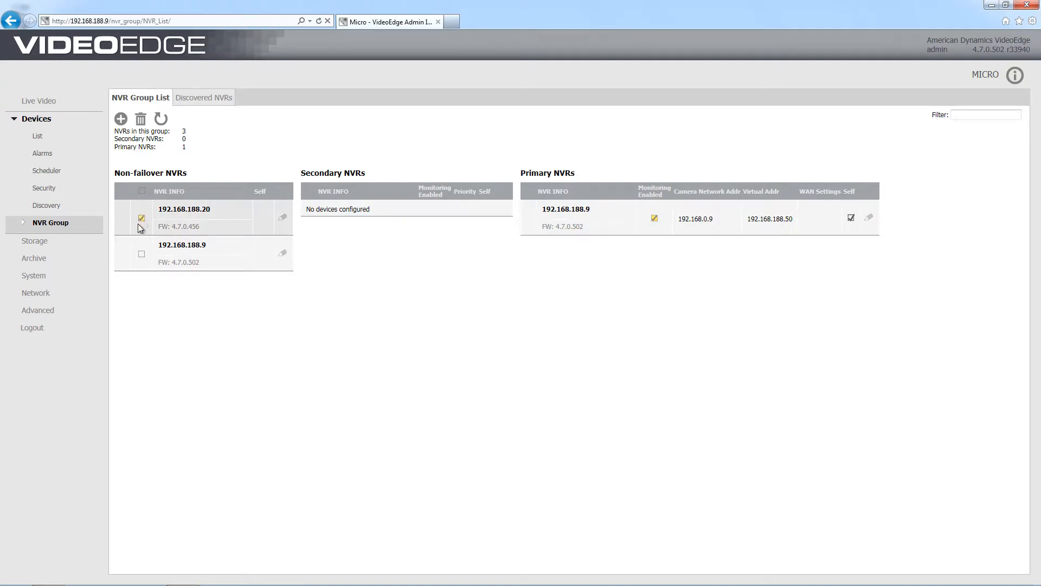
{"action": "left_click", "coordinate": [281, 219]}
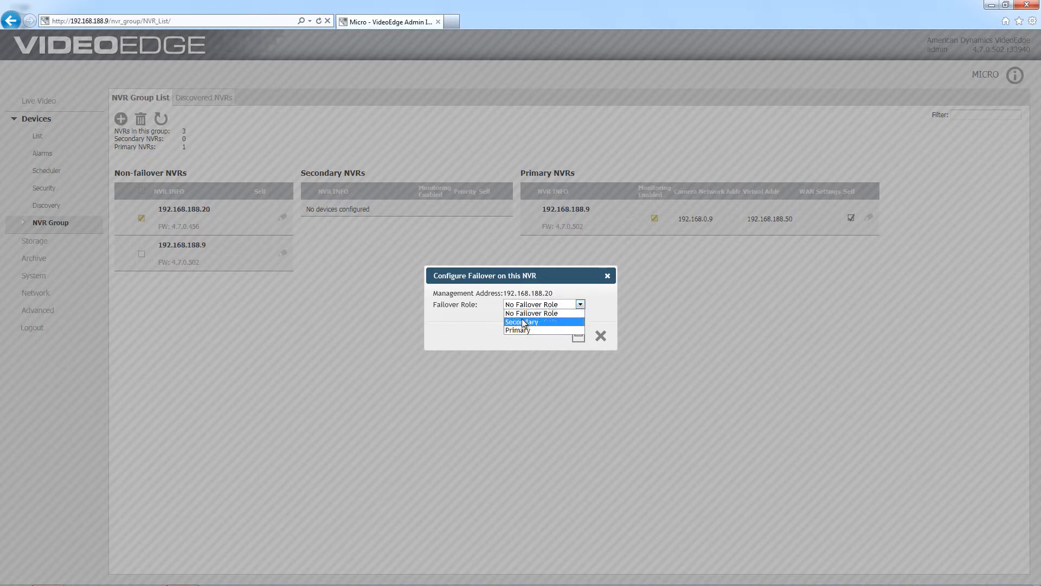
{"action": "left_click", "coordinate": [523, 321]}
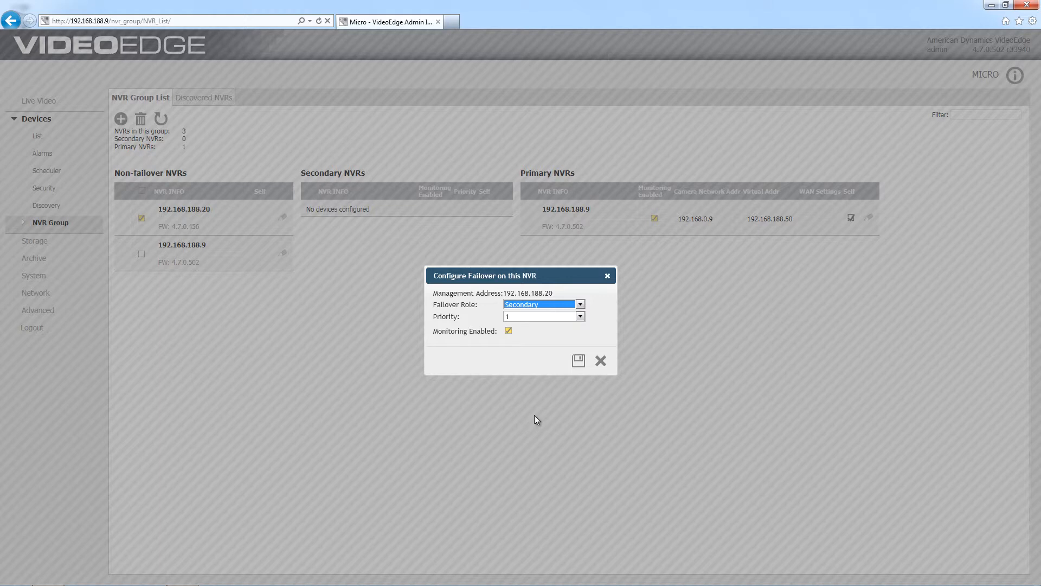
{"action": "mouse_move", "coordinate": [581, 316]}
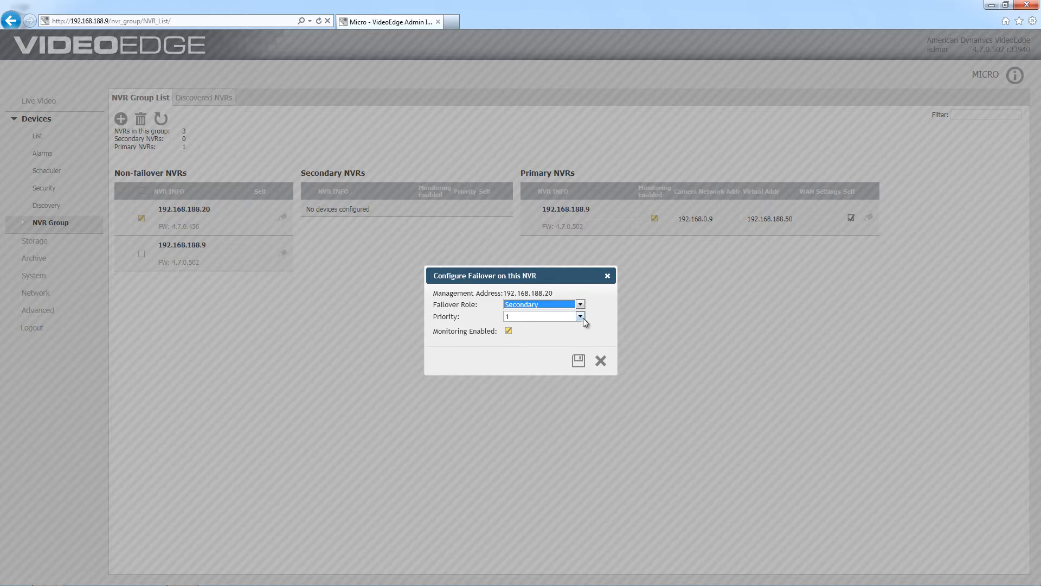
{"action": "left_click", "coordinate": [538, 316]}
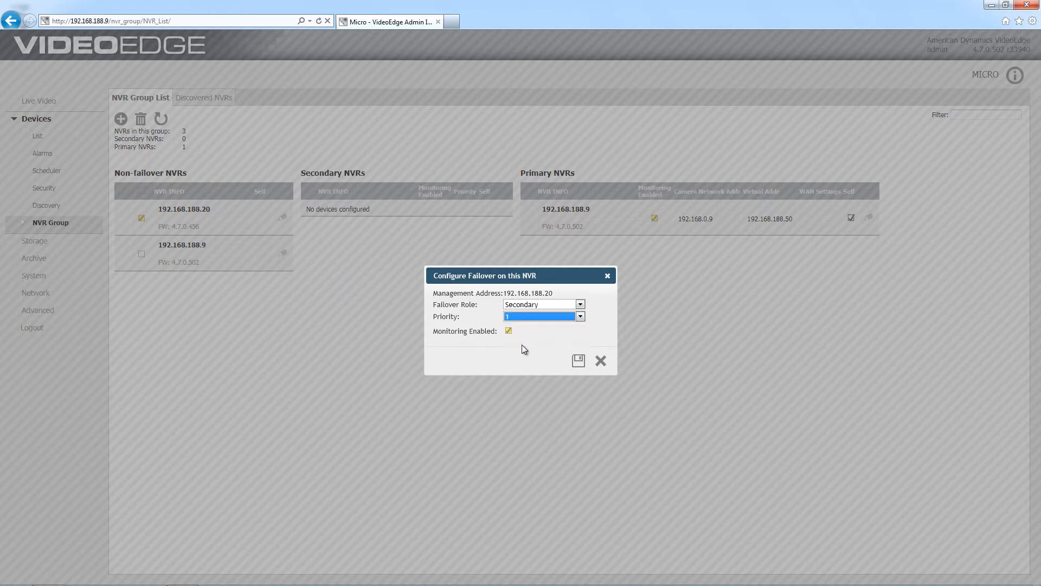
{"action": "left_click", "coordinate": [577, 360]}
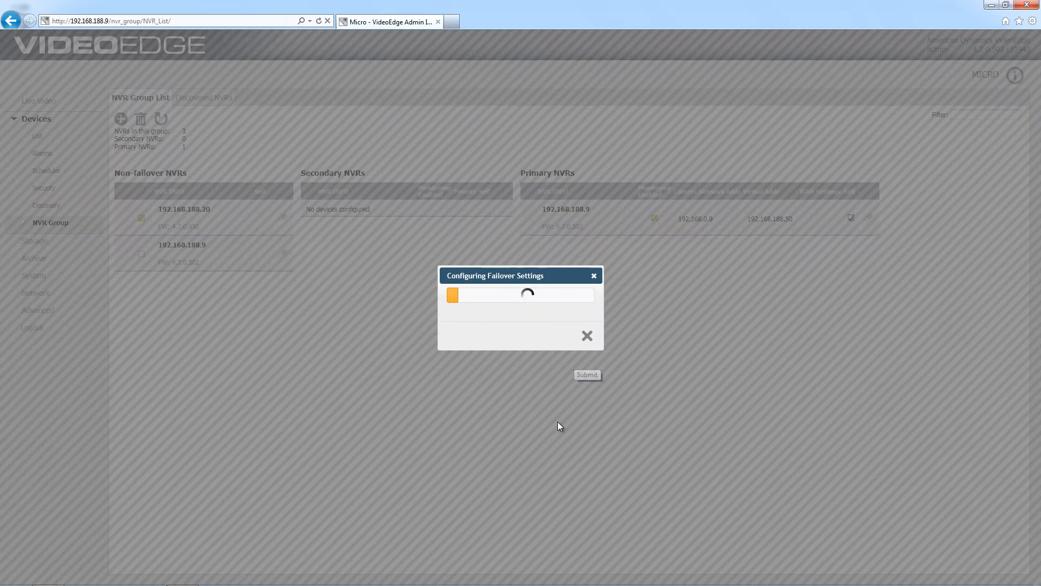